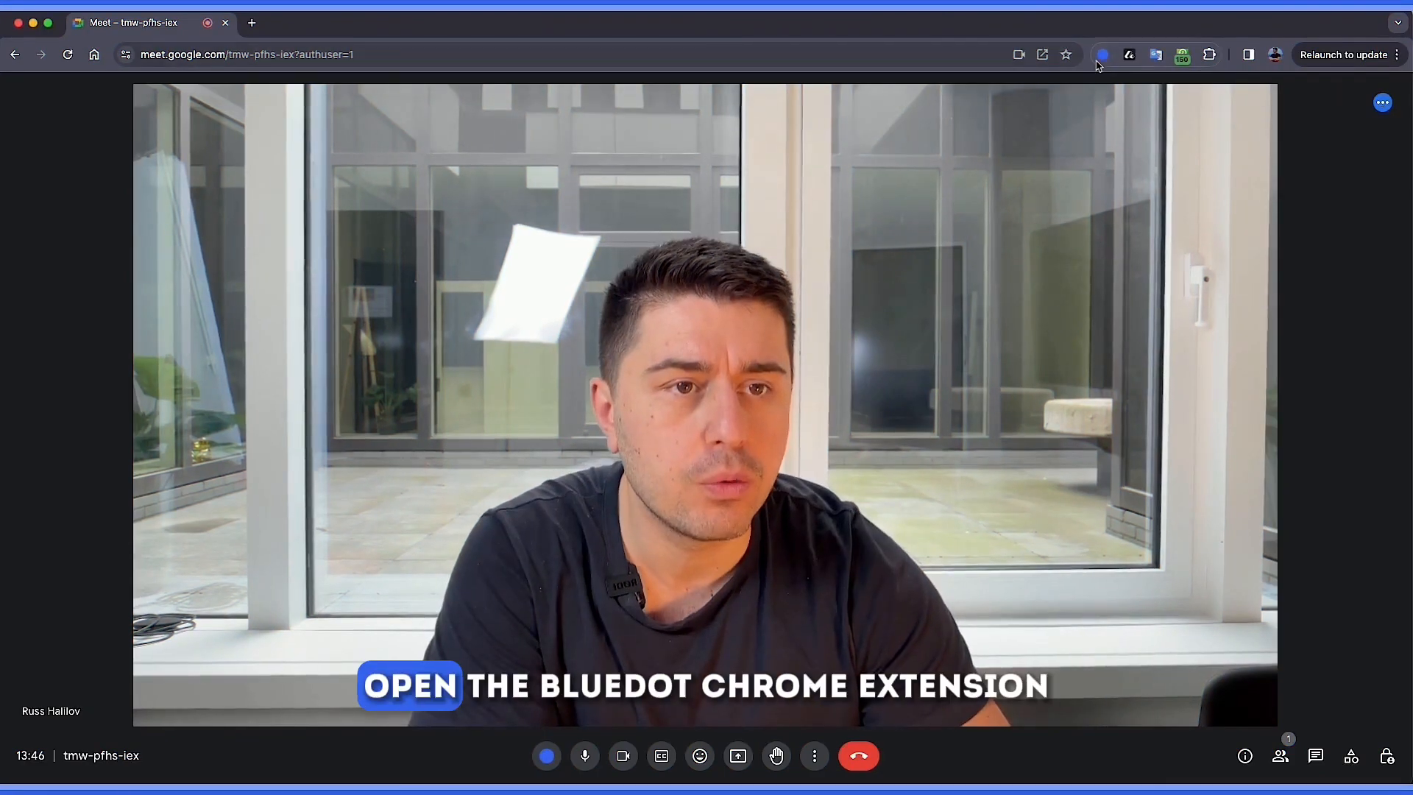
Start the Bluedot recorder on the Google Meet call in Audio only mode.
left_click(1101, 55)
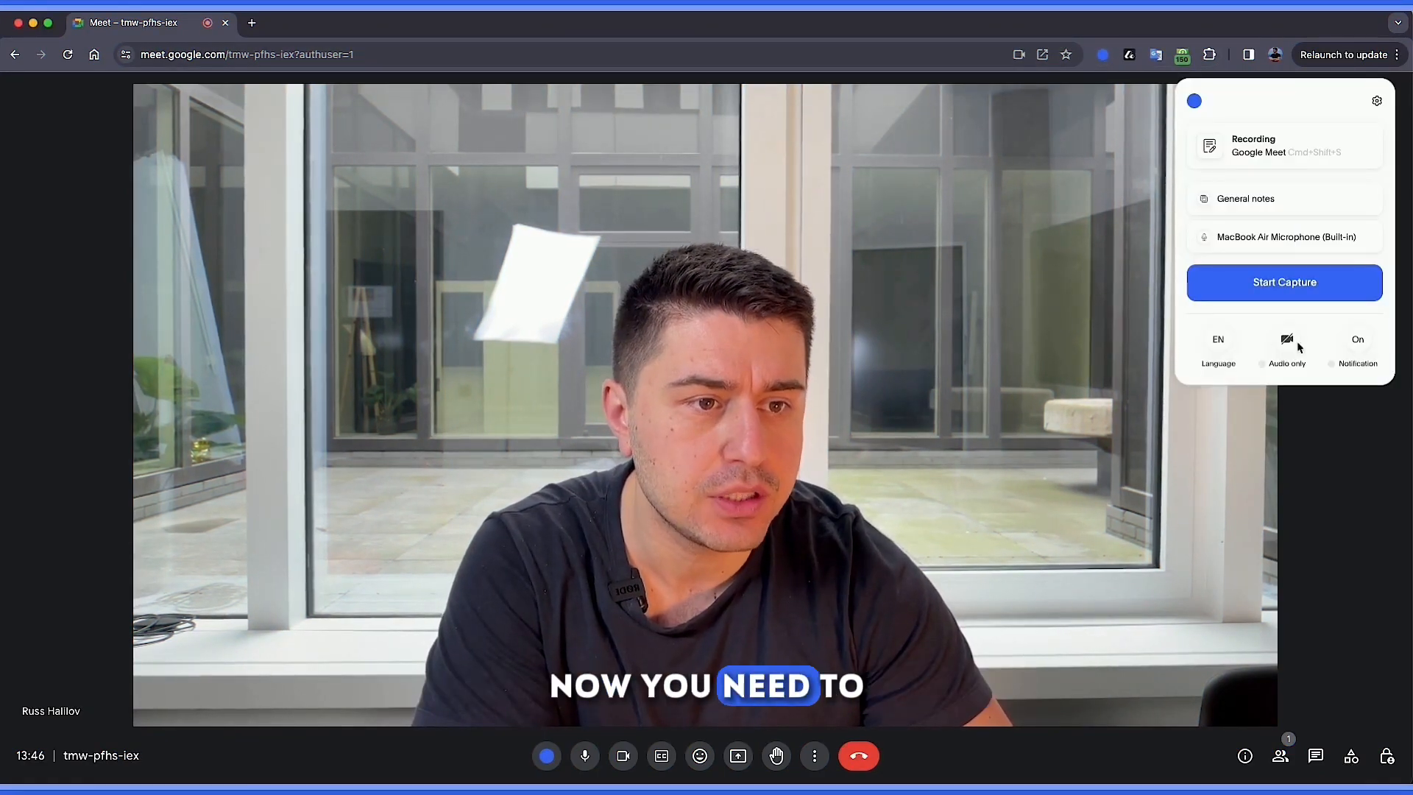
left_click(1376, 100)
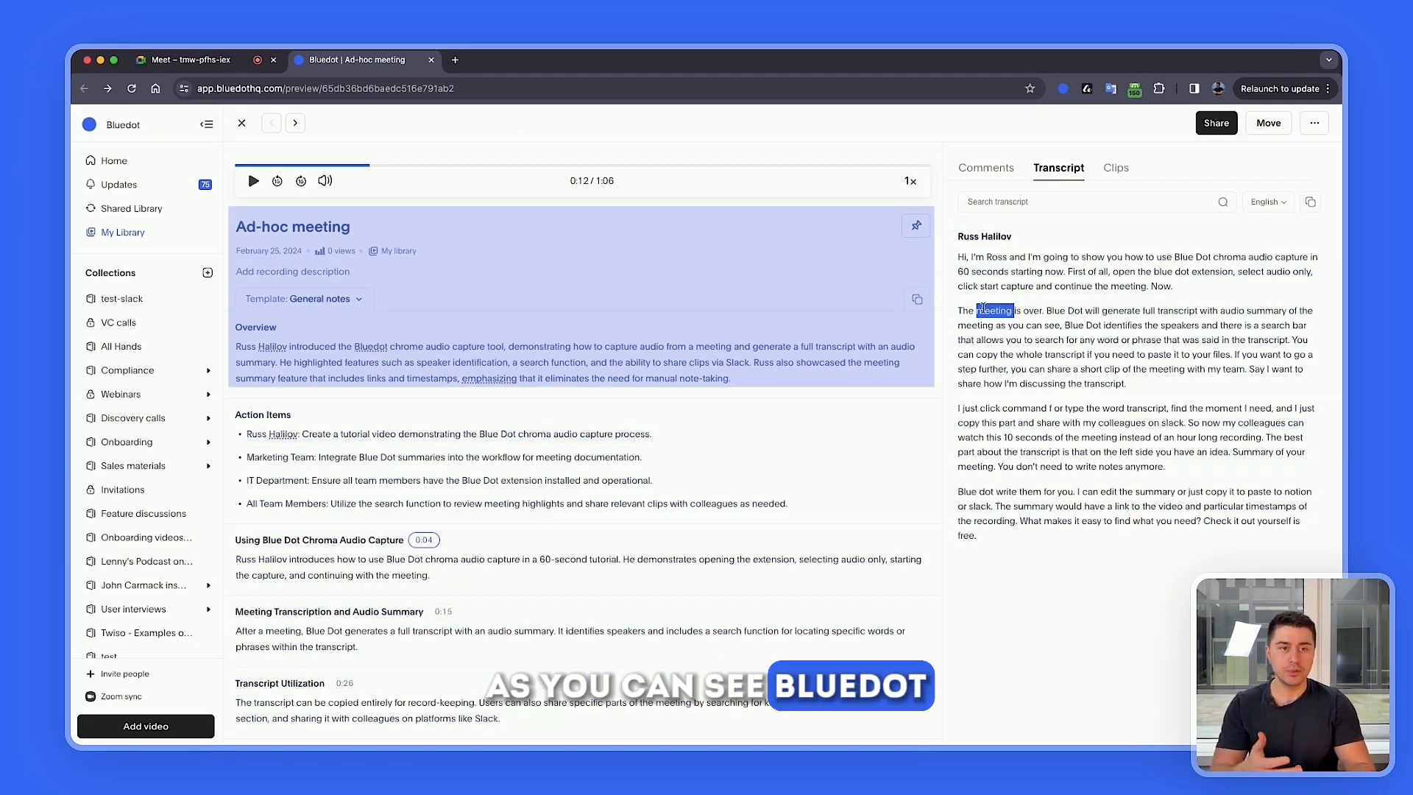
Search the Ad-hoc meeting transcript for the word 'transcript'.
left_click(1081, 201)
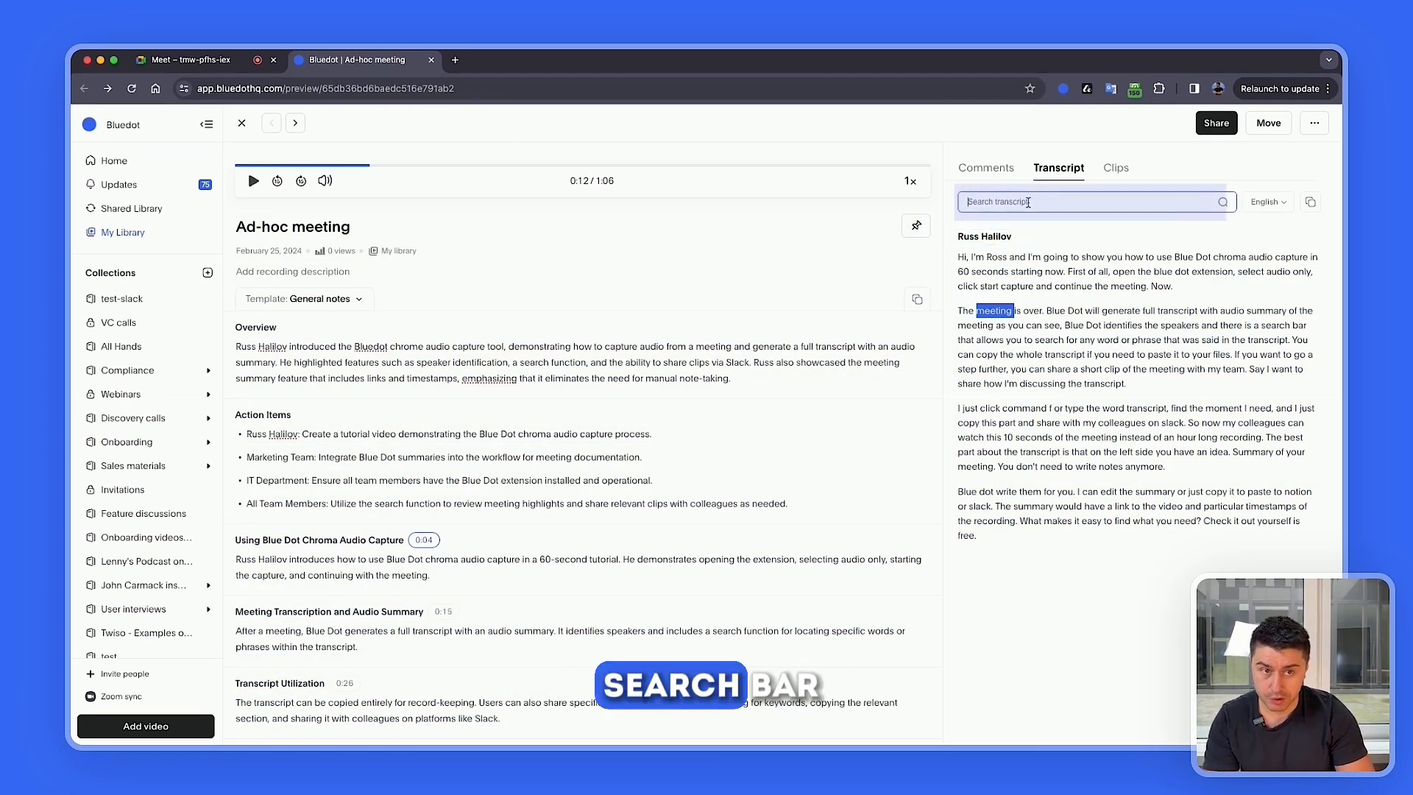
type("transcript")
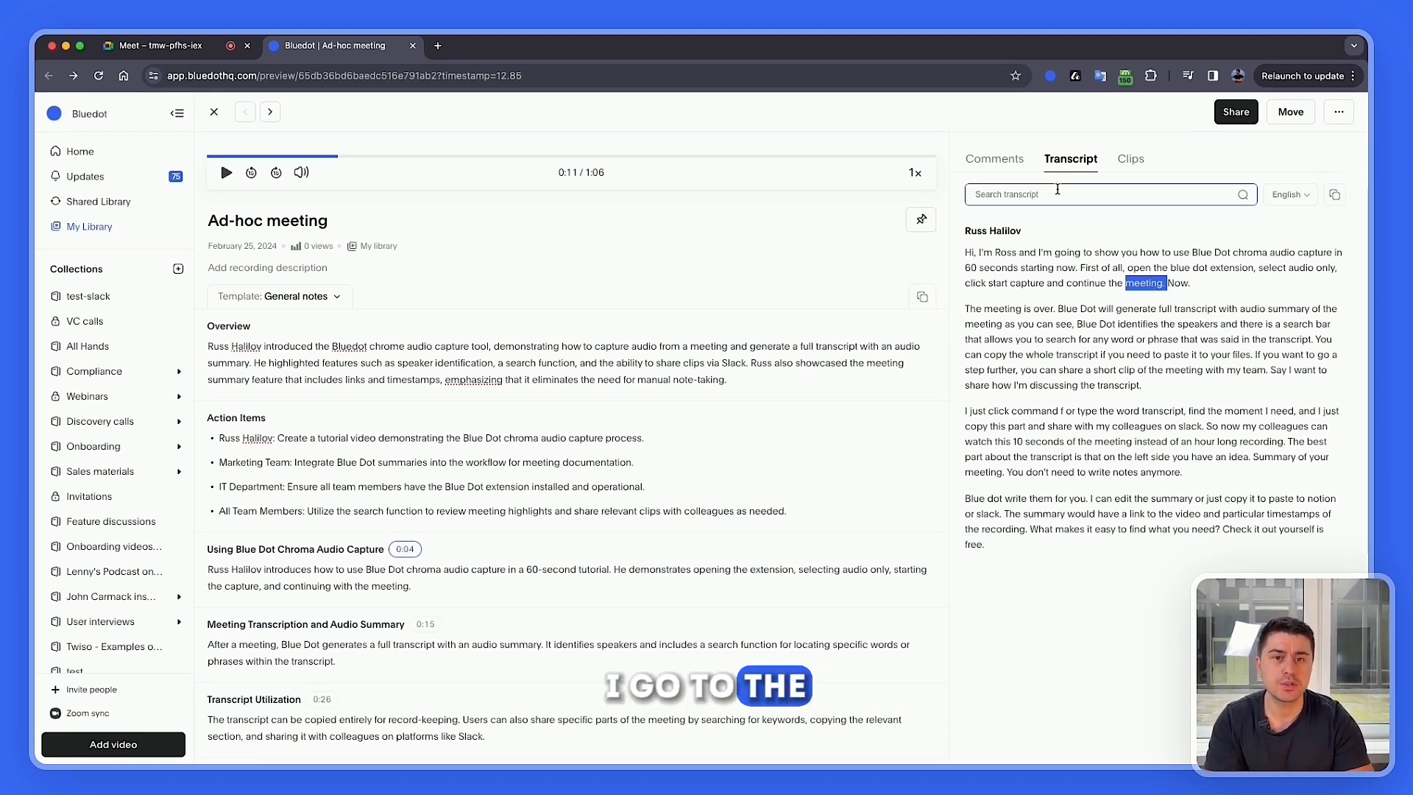
Clip the 'notion' transcript passage, copy its link into Slack, and follow the shared link.
type("notion")
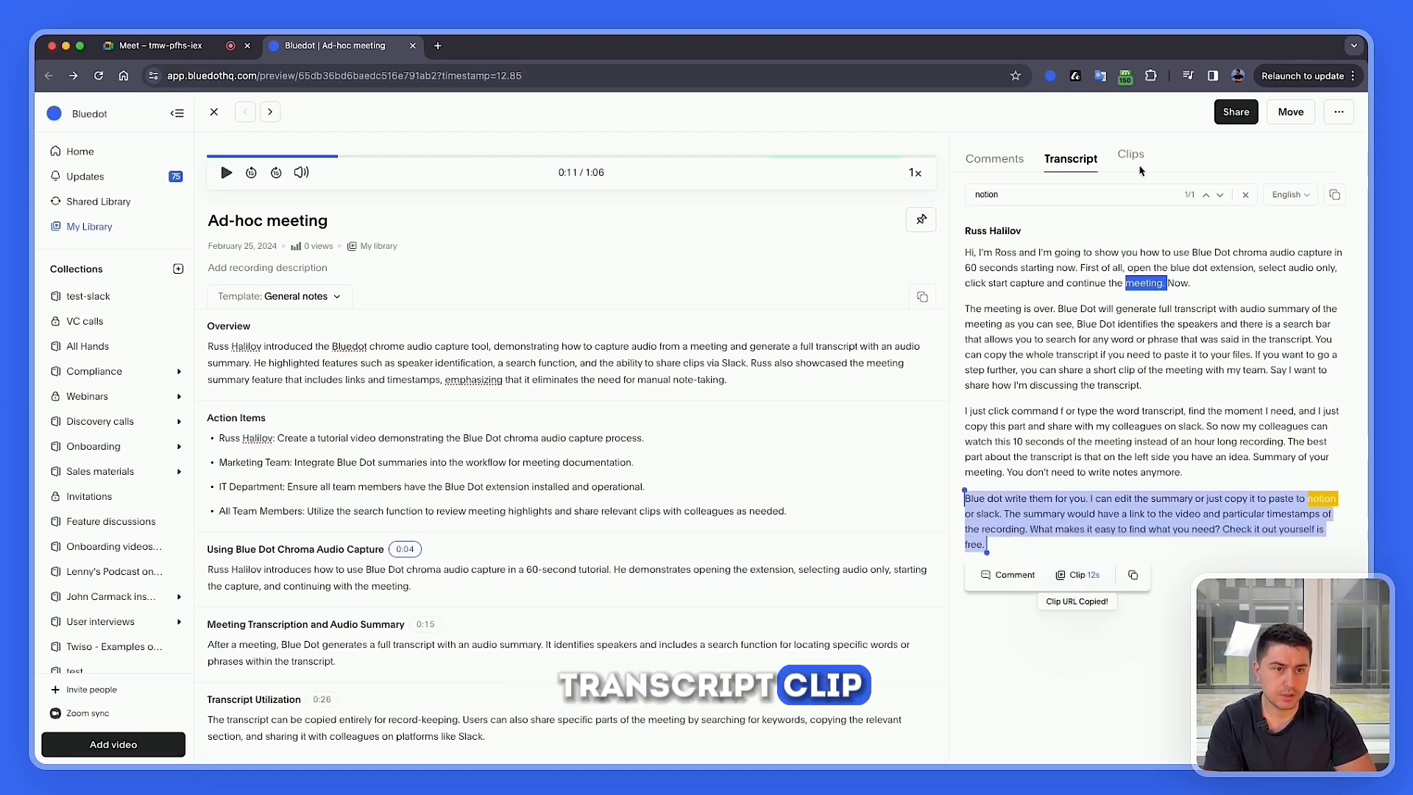
left_click(1130, 159)
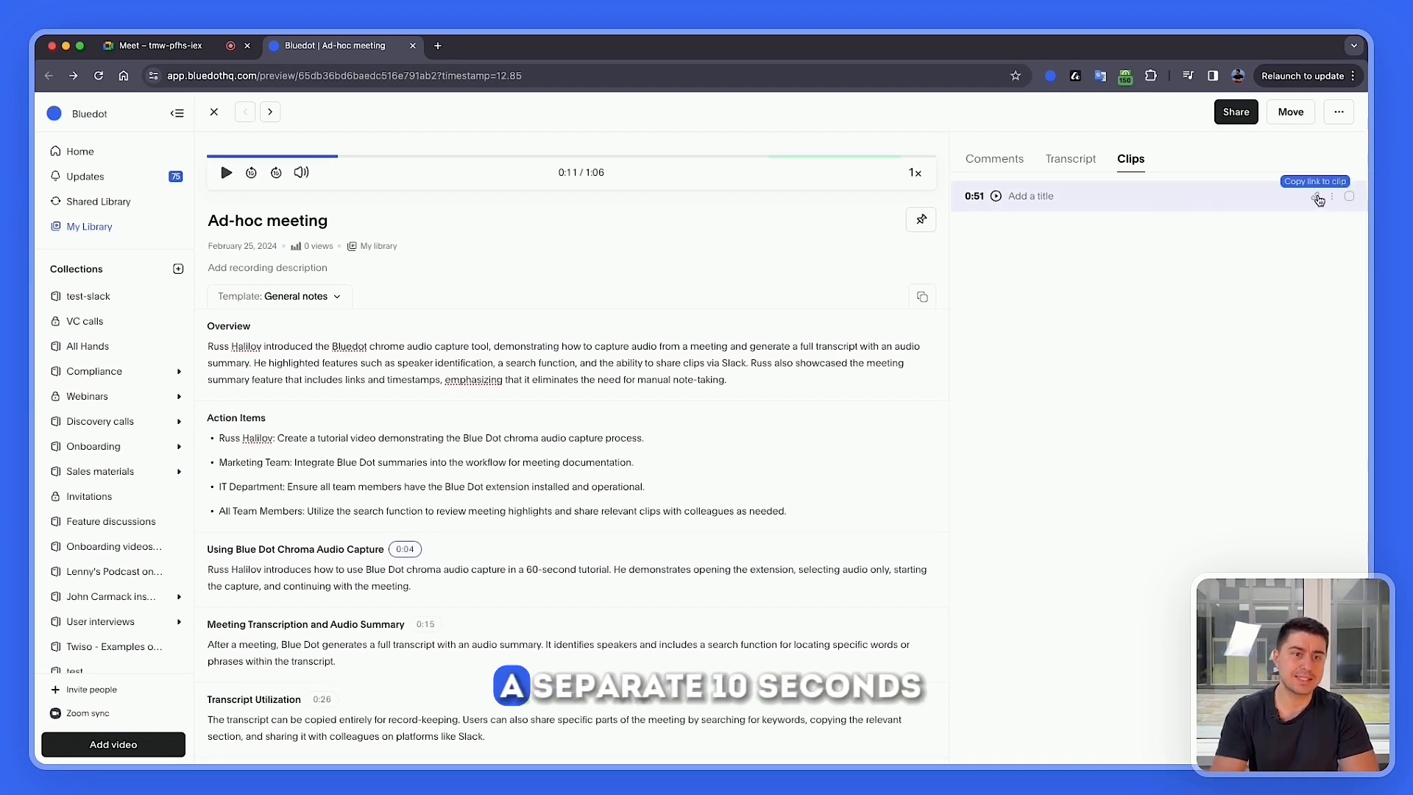
left_click(1342, 197)
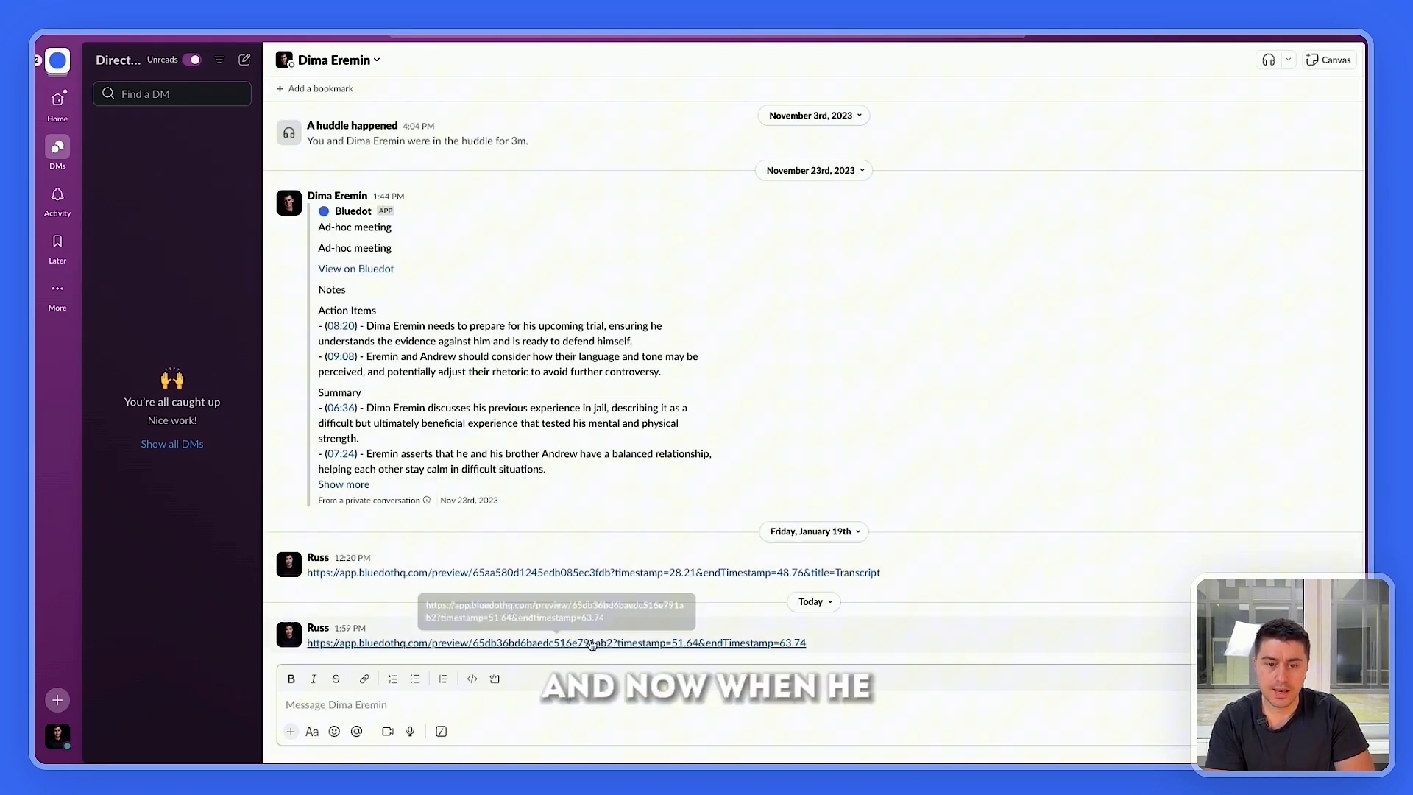
left_click(556, 643)
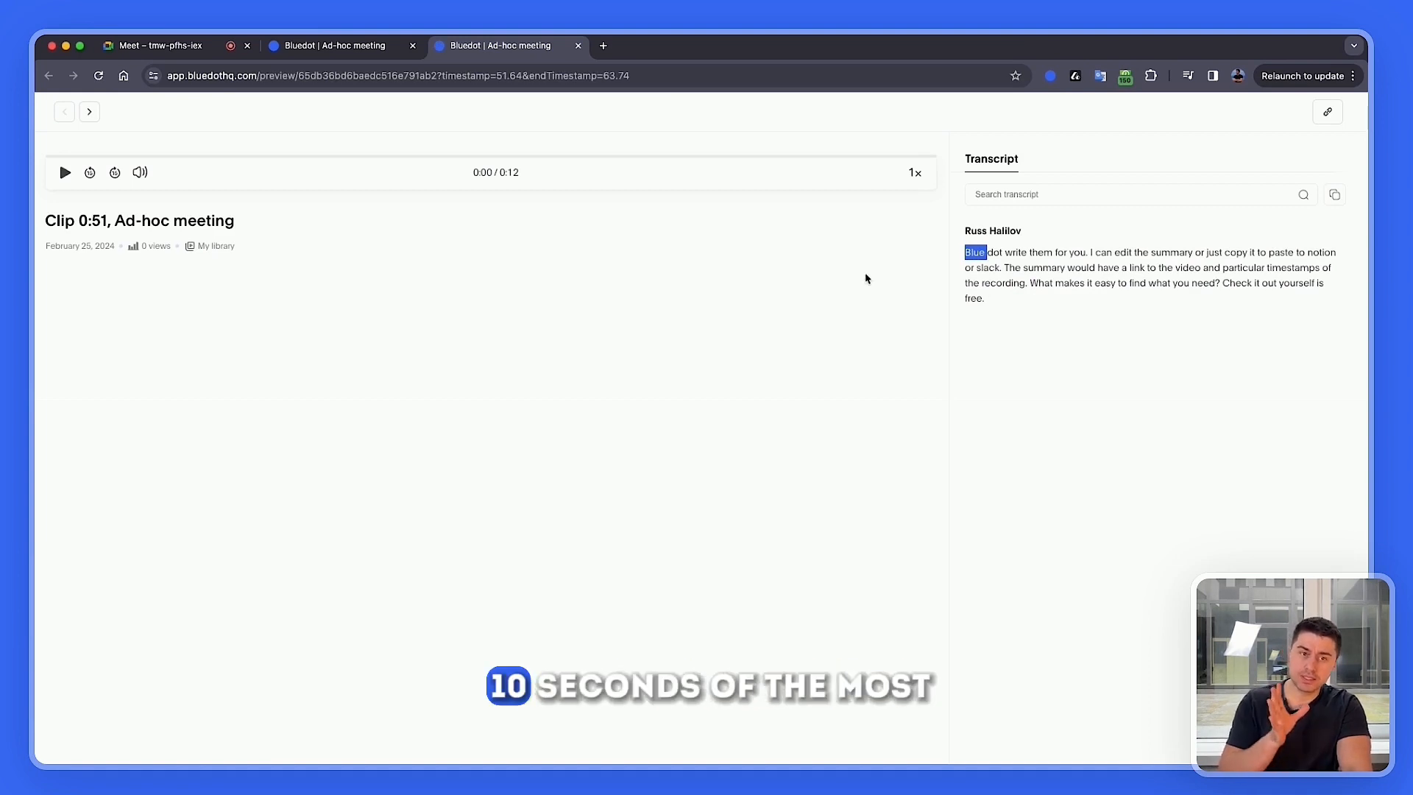
Return to the full Ad-hoc meeting recording and review its summary.
left_click(178, 111)
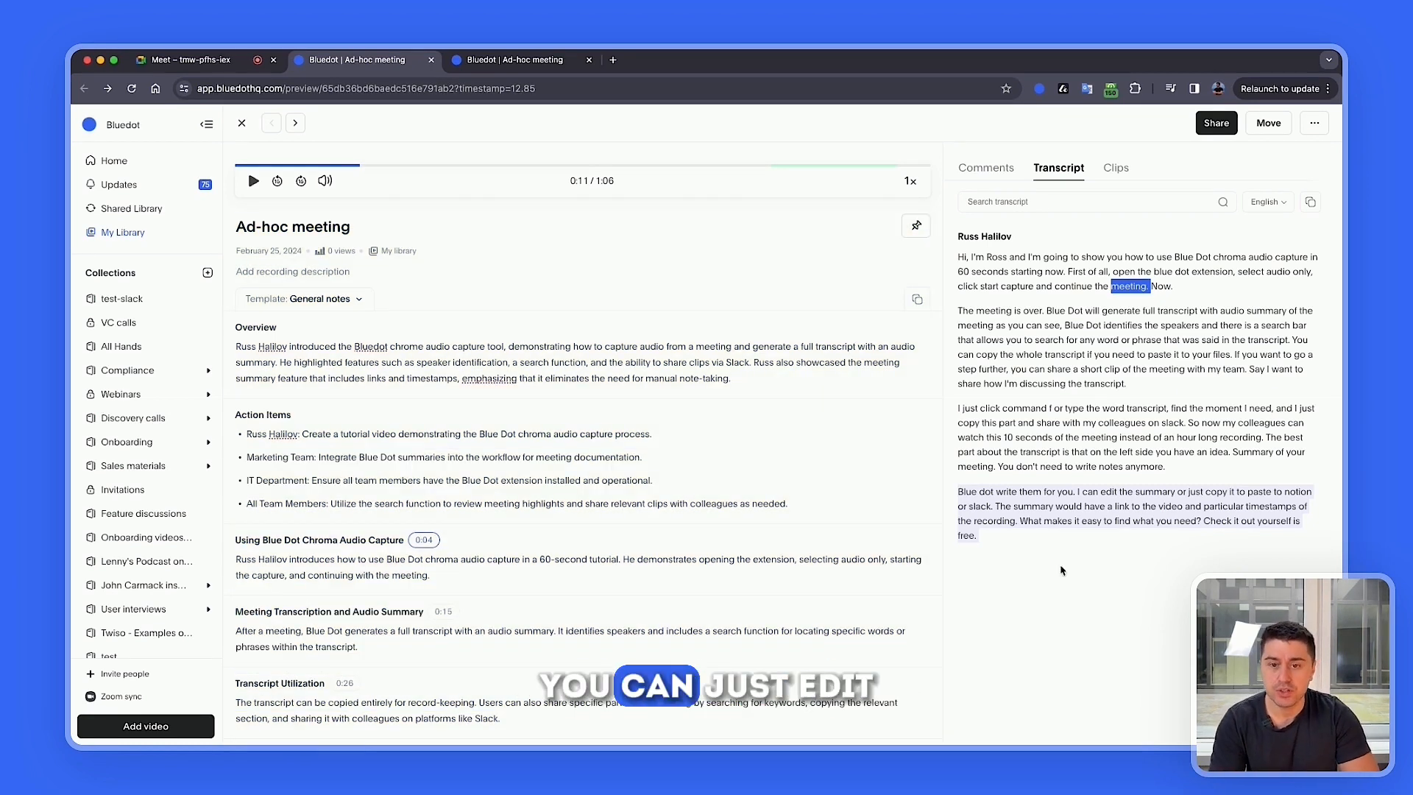
scroll("down", 3)
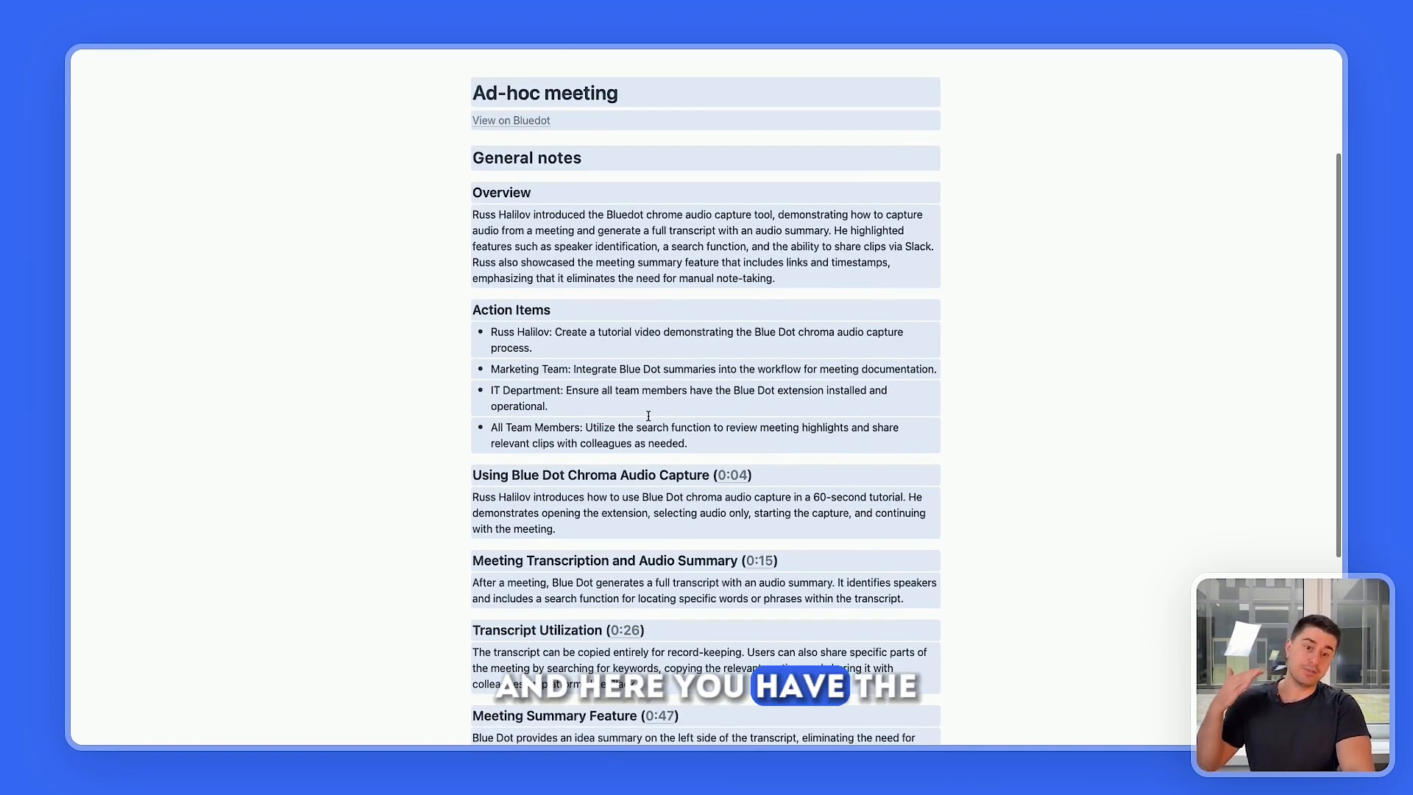
Review the pasted meeting notes in Notion down to Blue Dot Availability at 1:04.
scroll("down", 3)
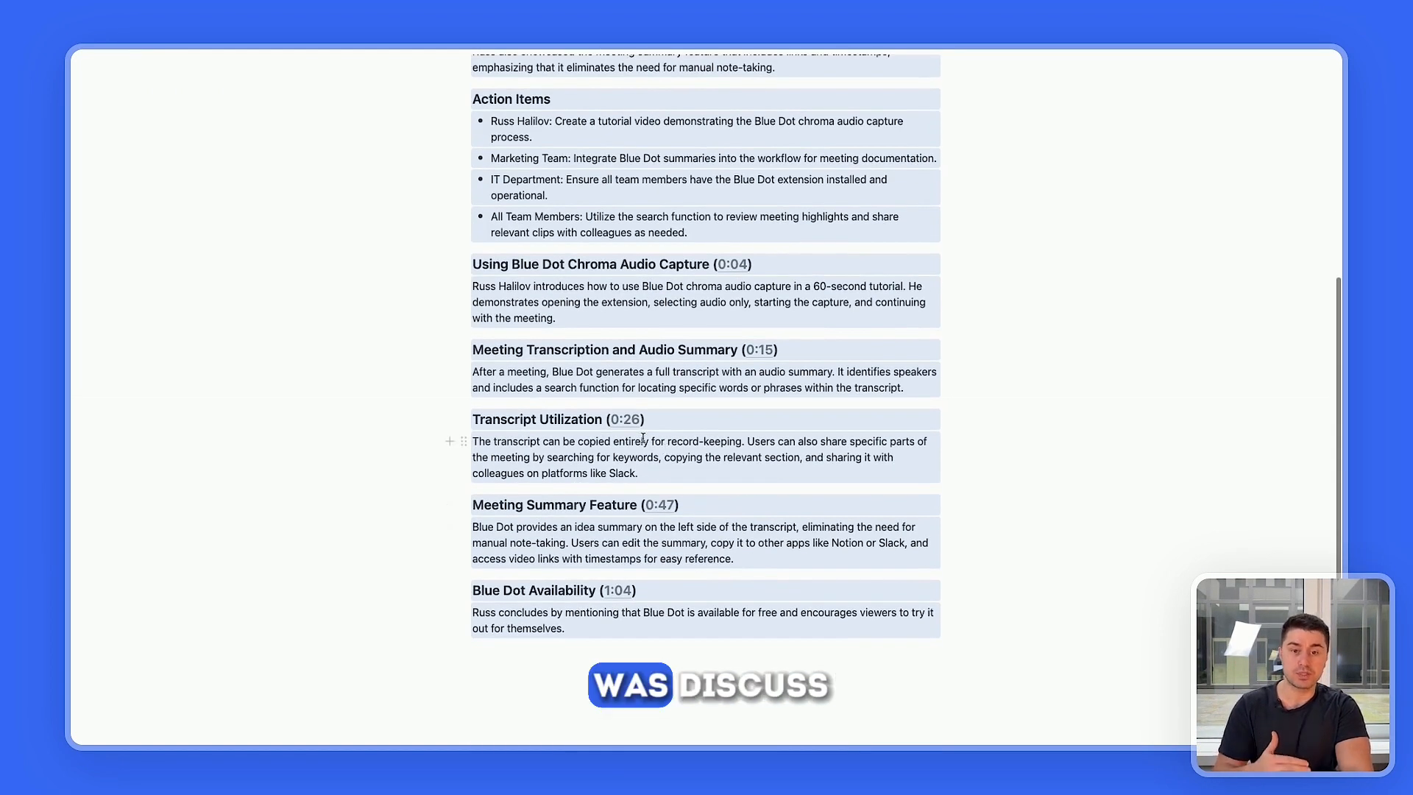